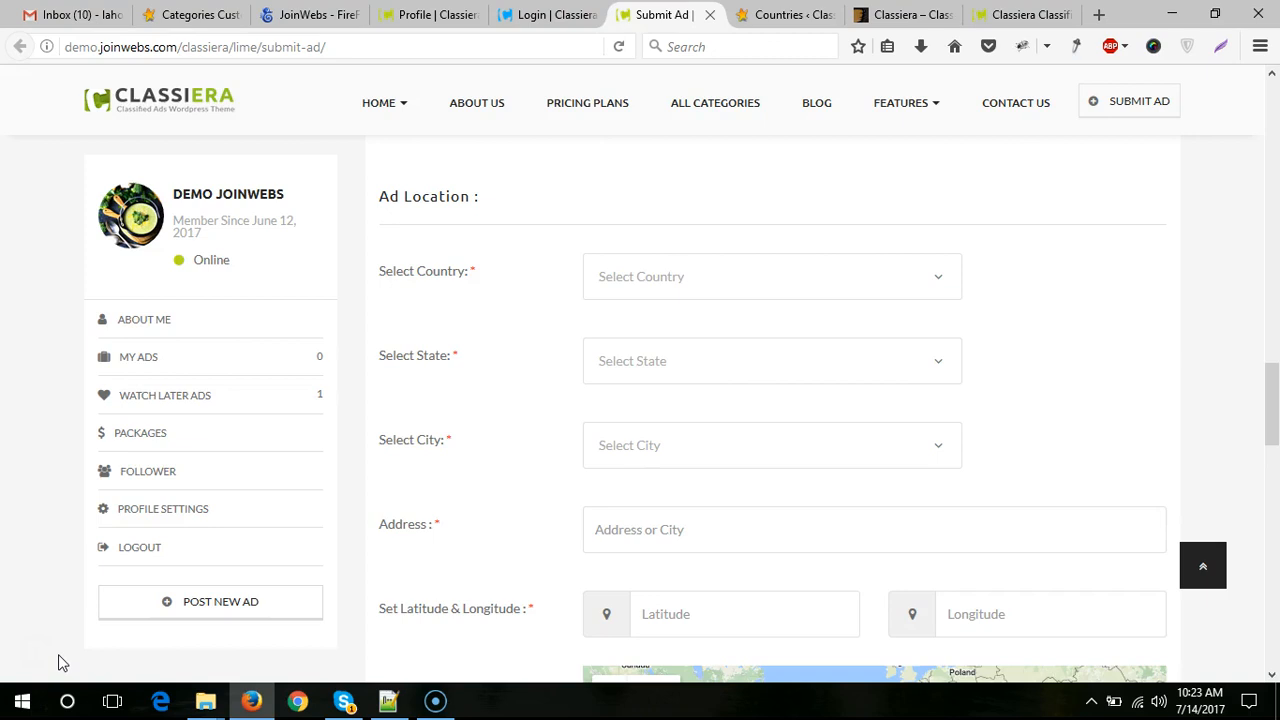
mouse_move(816, 300)
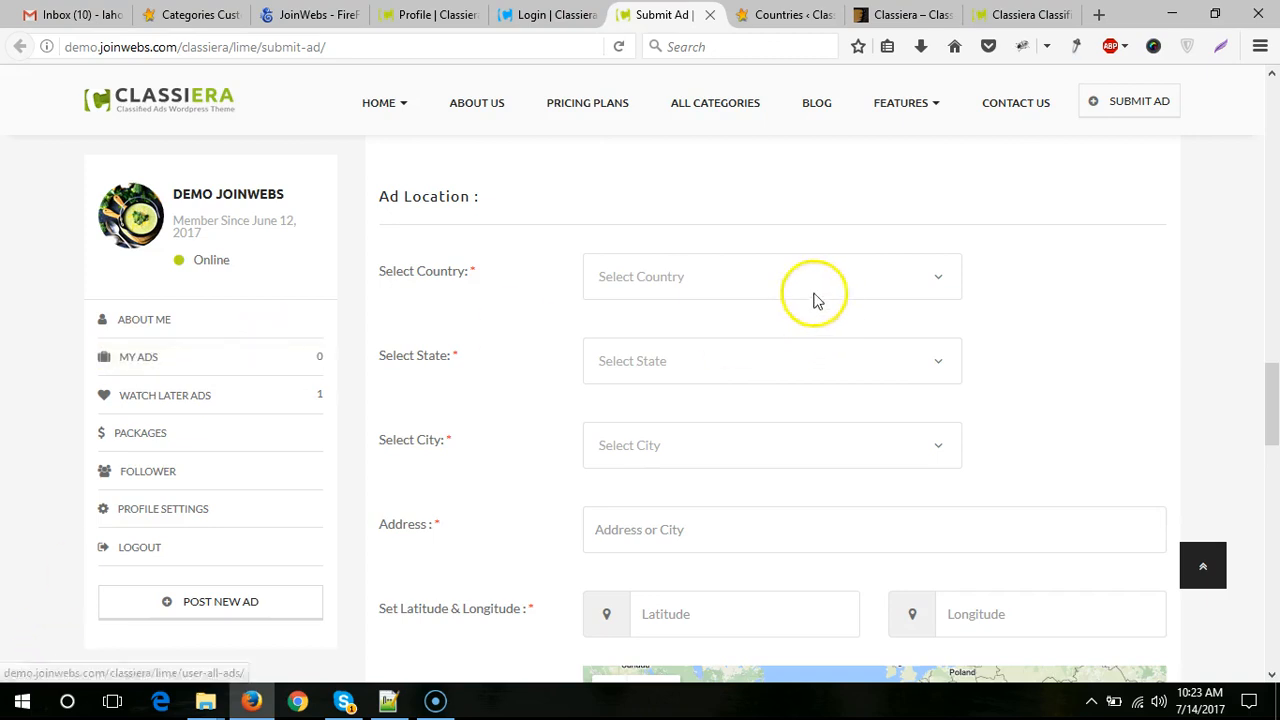
- Add and publish England as a new country under Locations JW > Countries
left_click(770, 276)
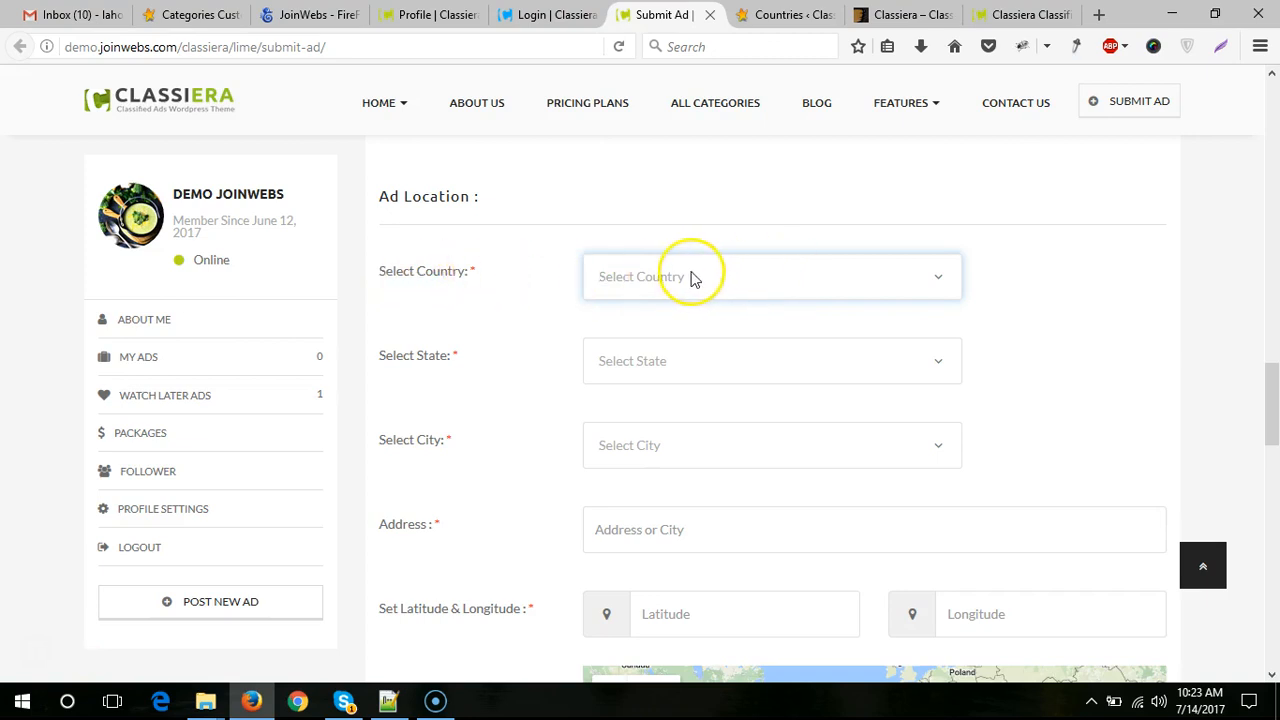
mouse_move(770, 292)
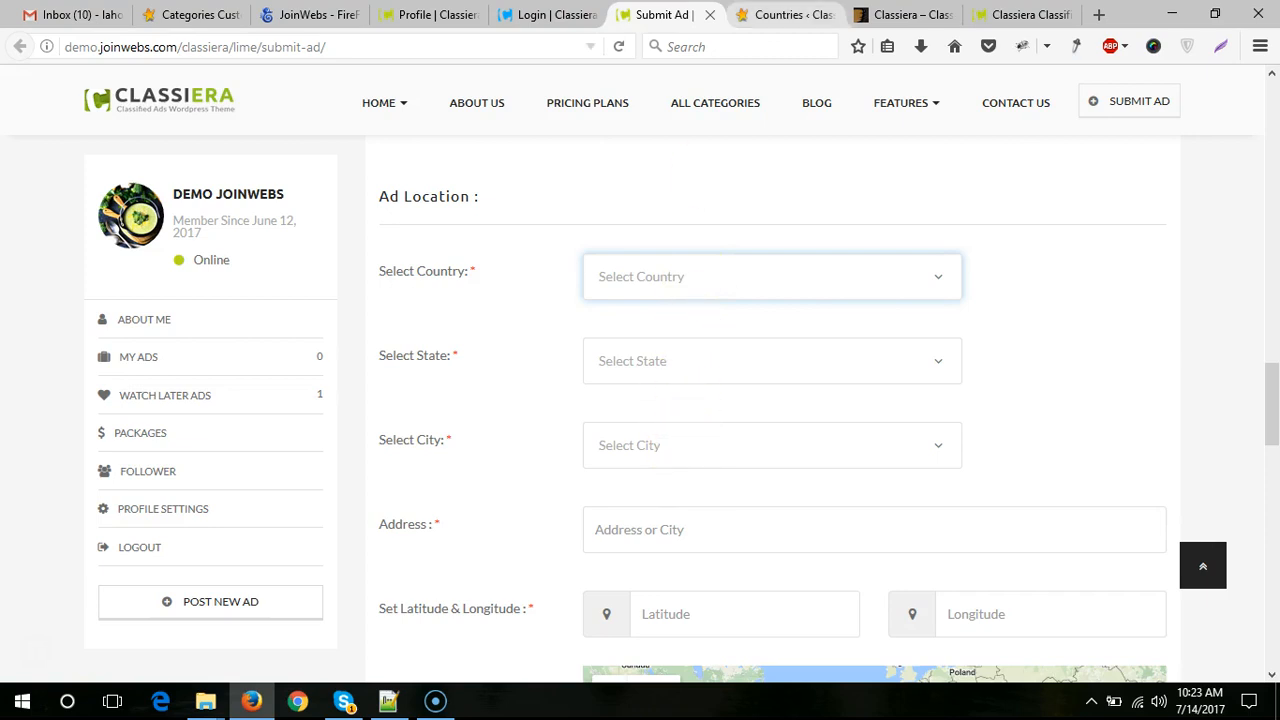
left_click(784, 14)
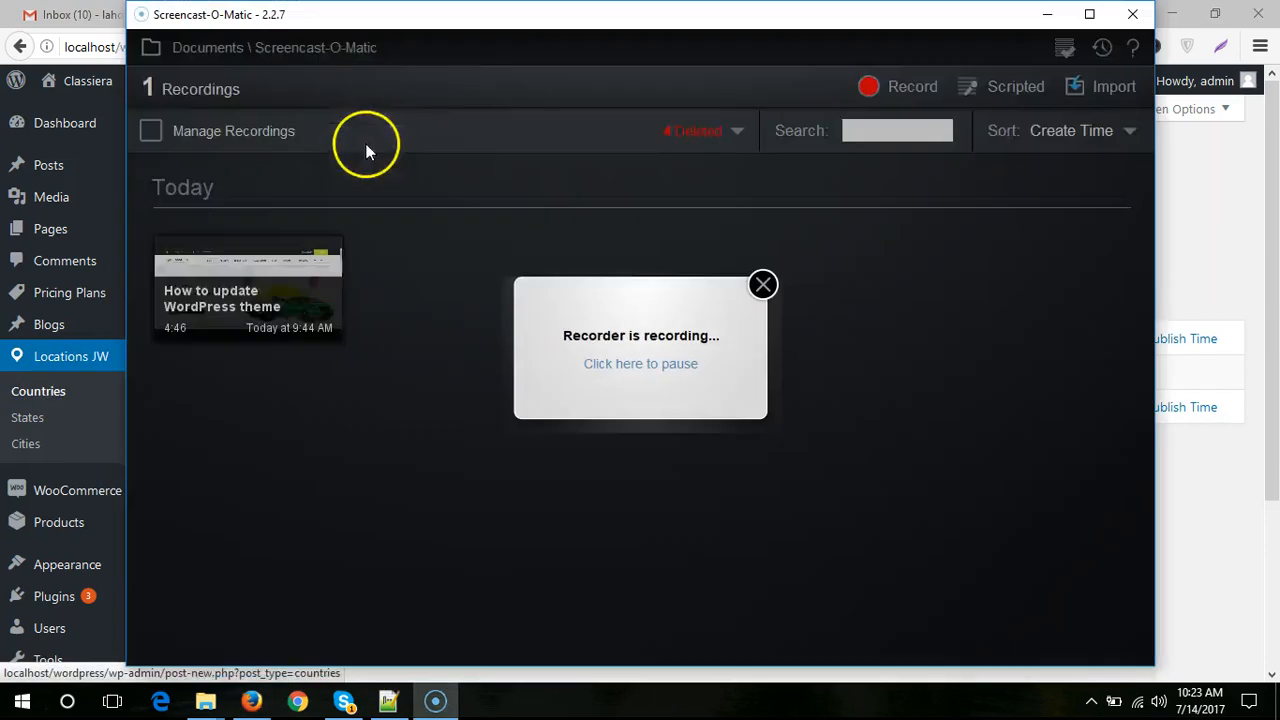
left_click(386, 700)
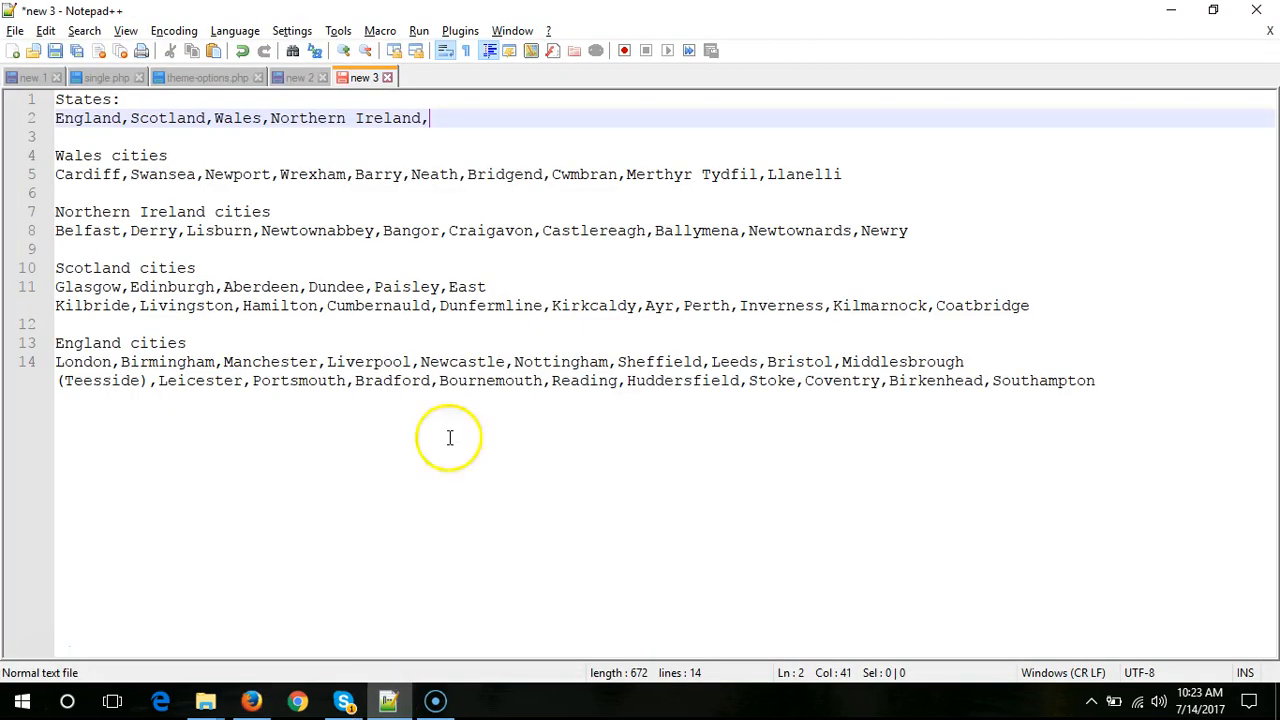
mouse_move(118, 118)
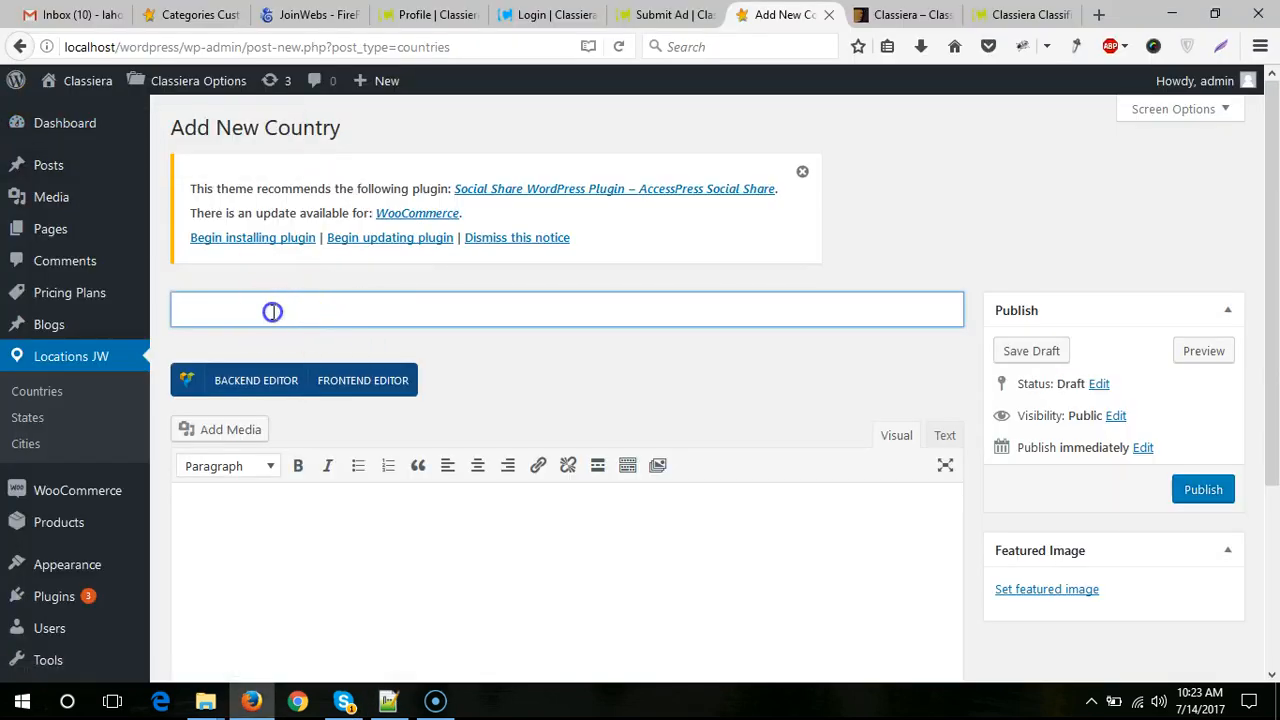
type("England")
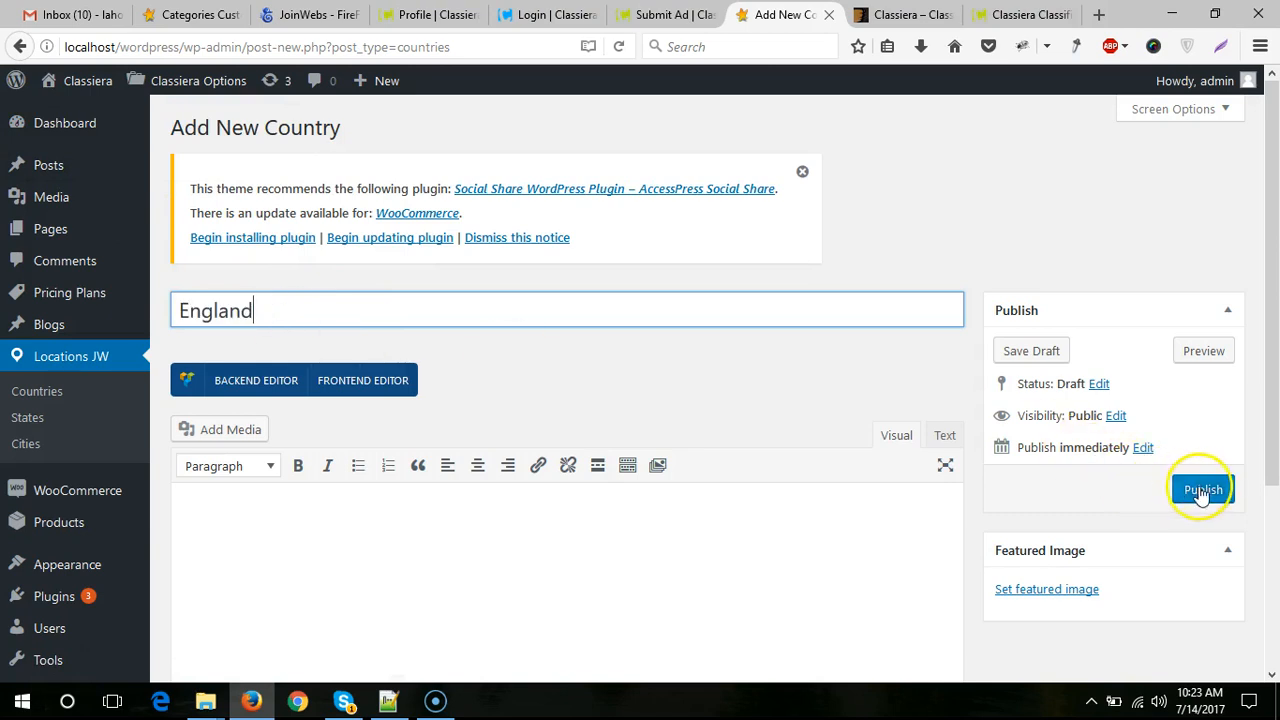
left_click(1202, 488)
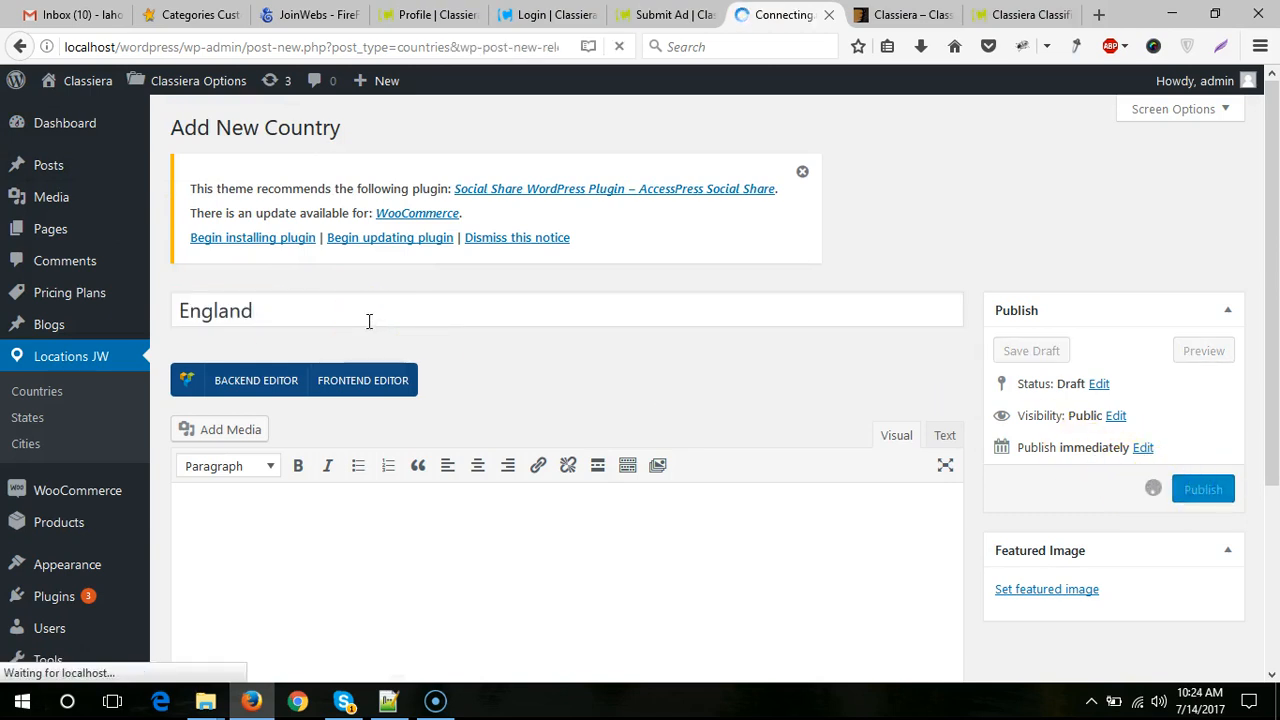
left_click(1202, 488)
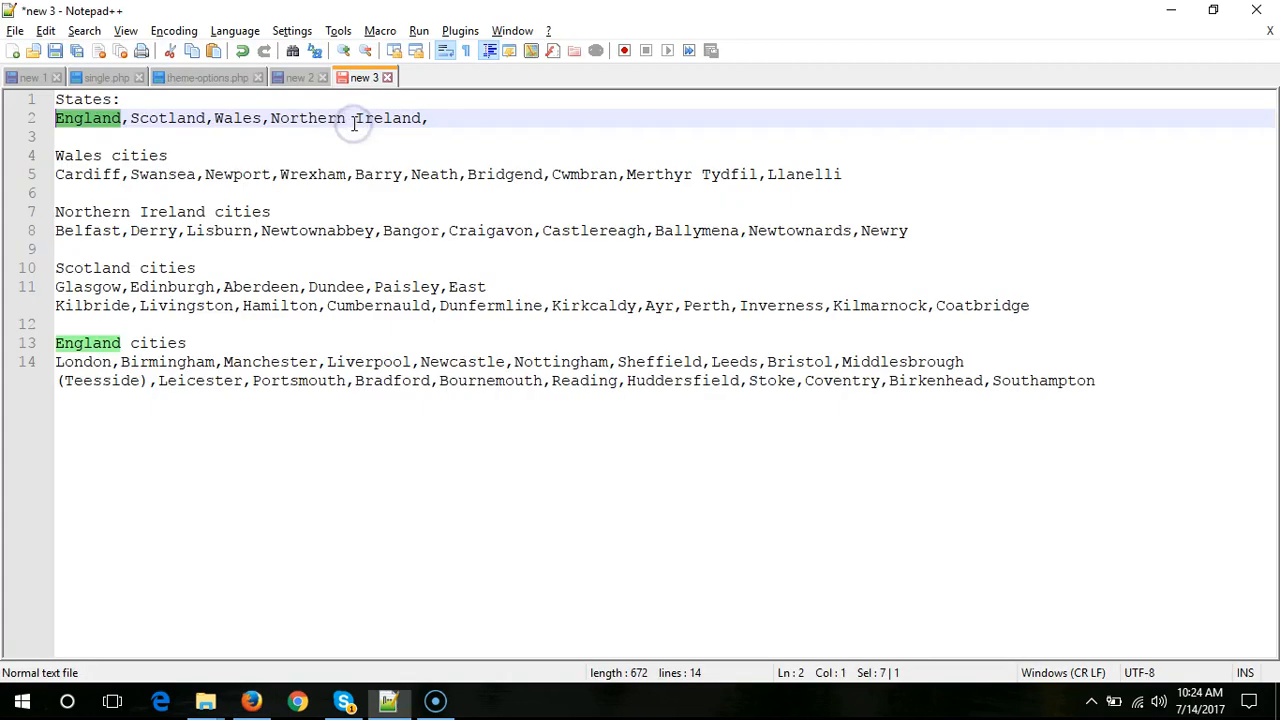
- Publish Scotland as a country and set its title and permalink slug to 'scotland'
left_click(264, 118)
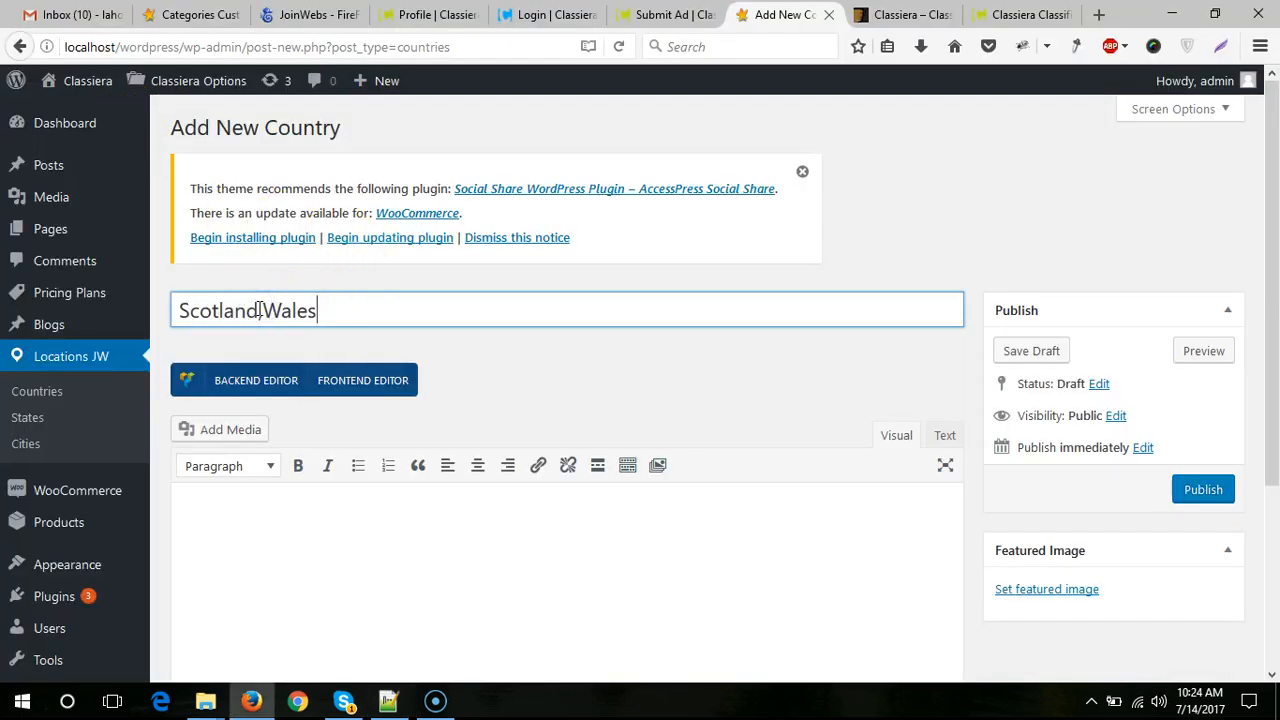
left_click(1204, 488)
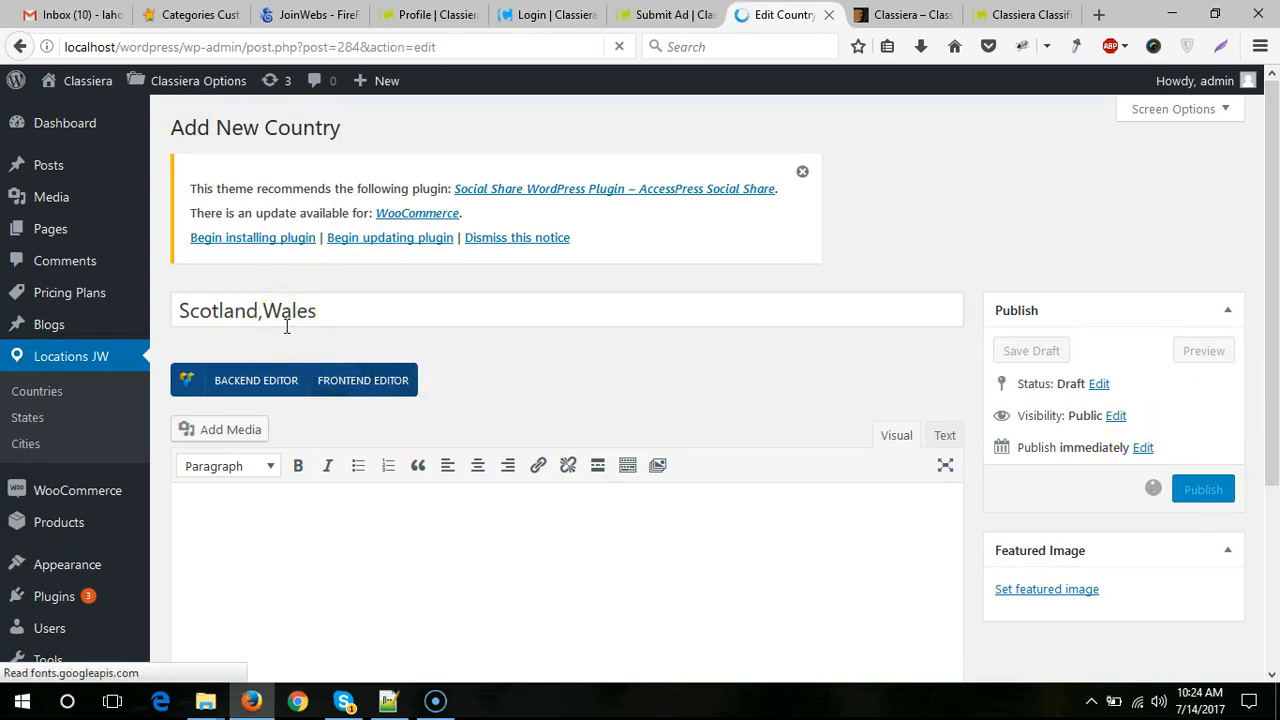
left_click(1202, 488)
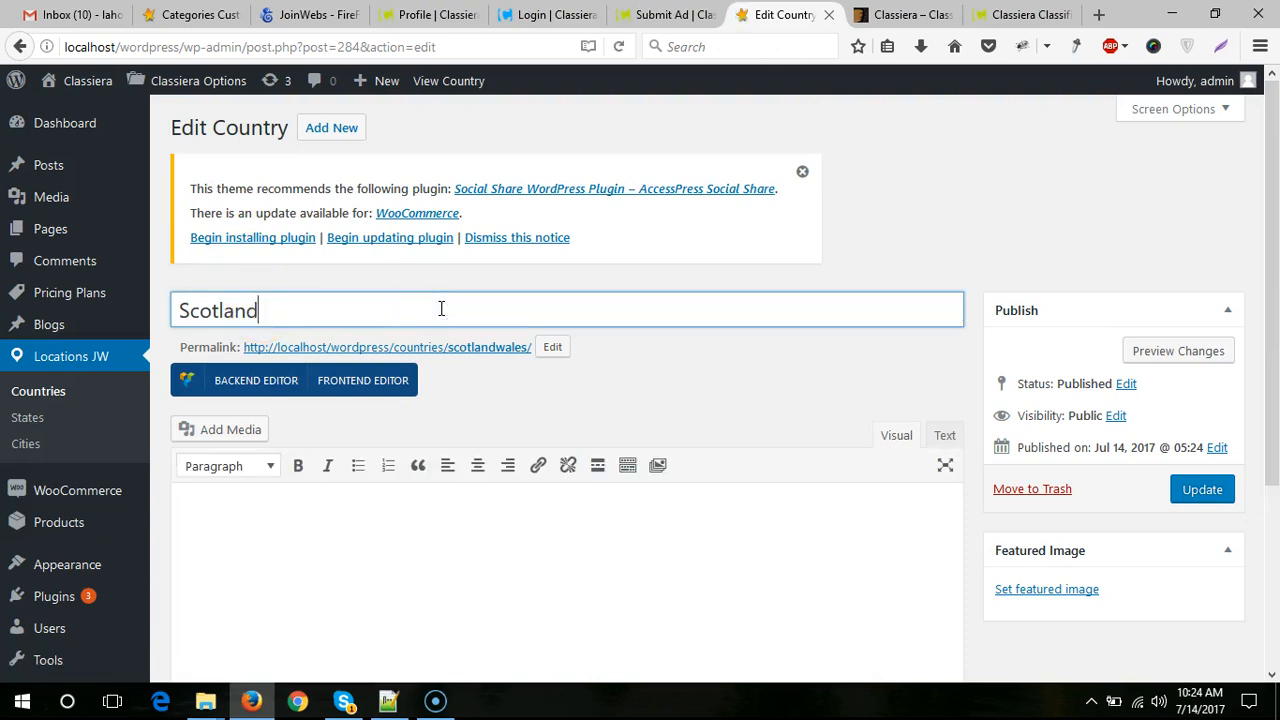
left_click(552, 346)
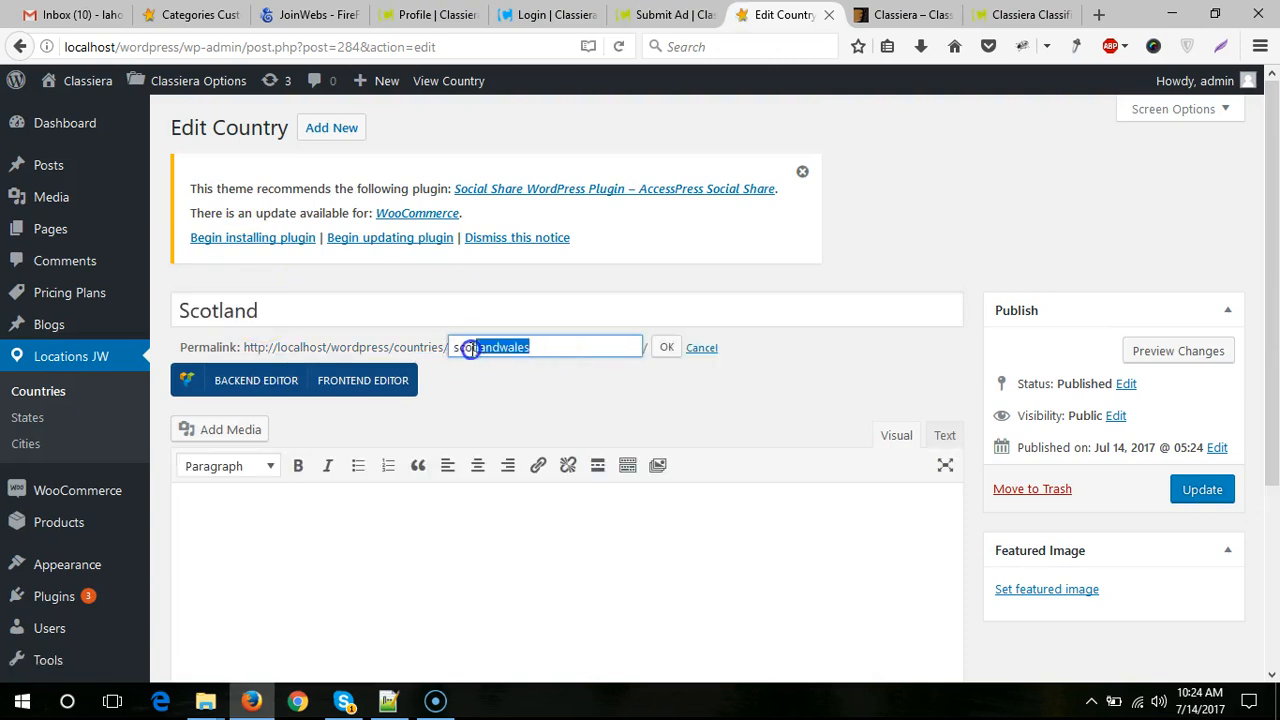
type("Scotland")
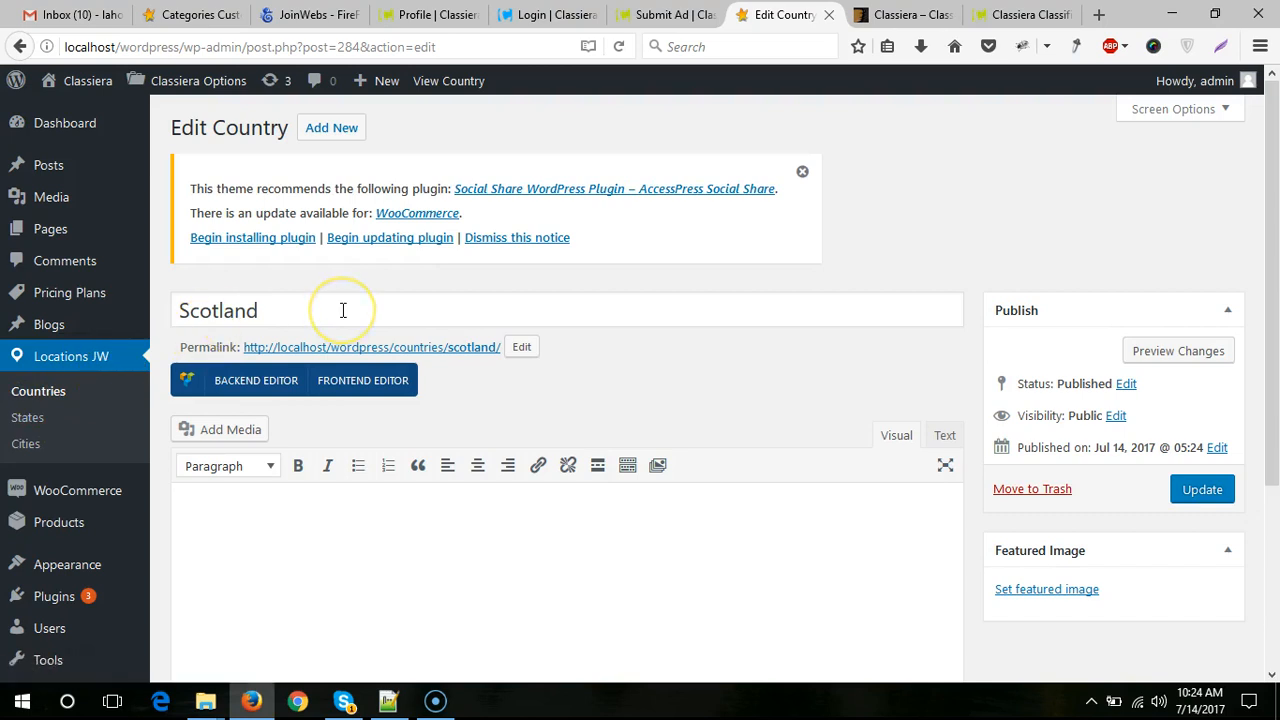
mouse_move(104, 414)
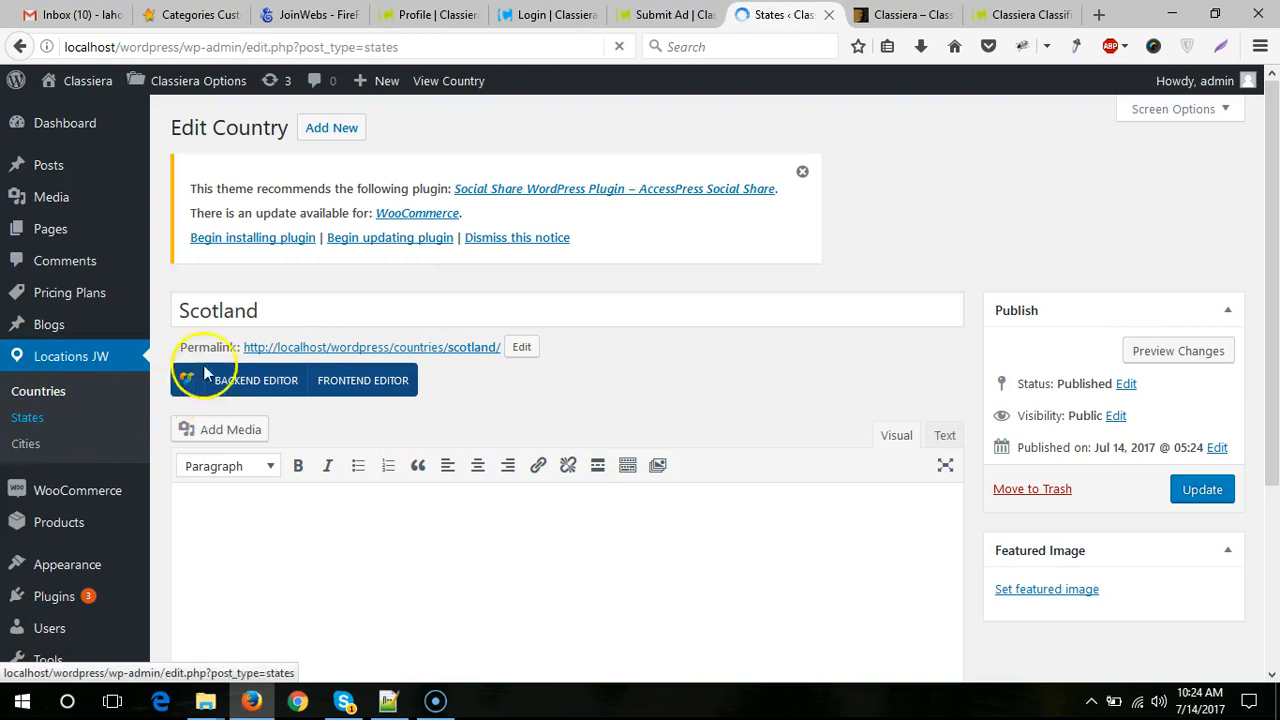
- Publish a 'Scotland cities' state under Scotland holding its comma-separated city list
left_click(28, 418)
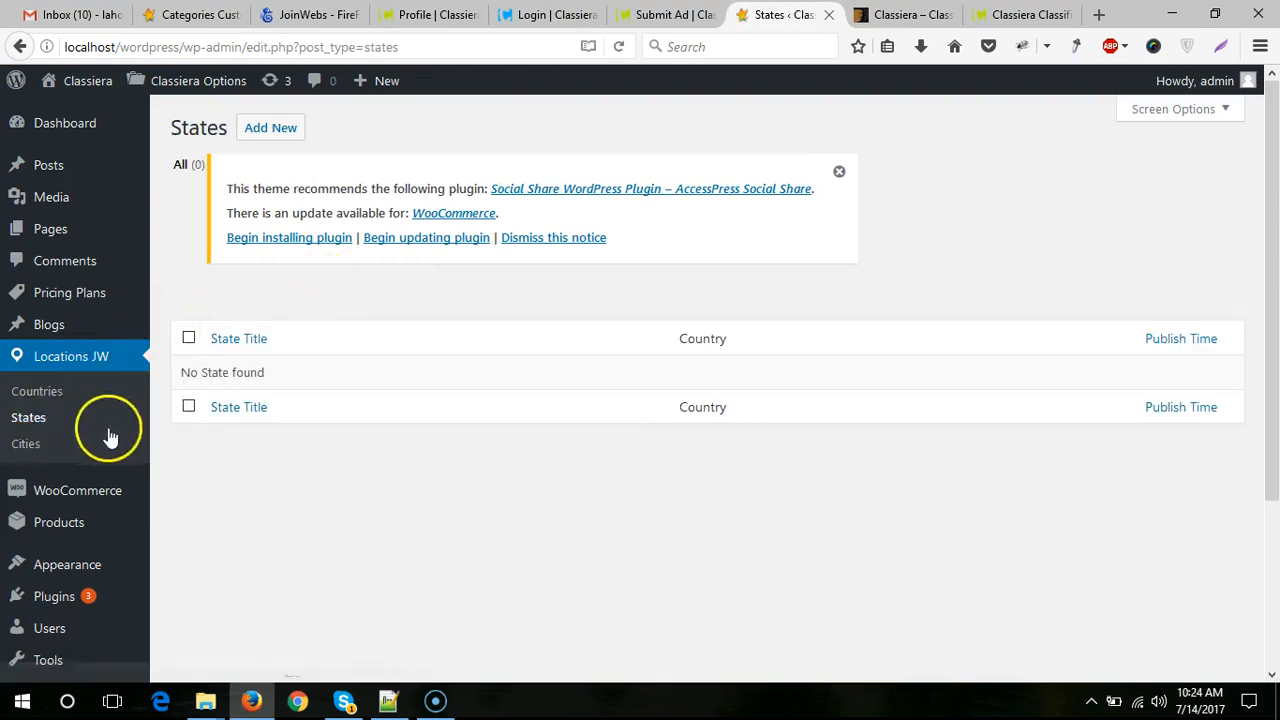
left_click(270, 128)
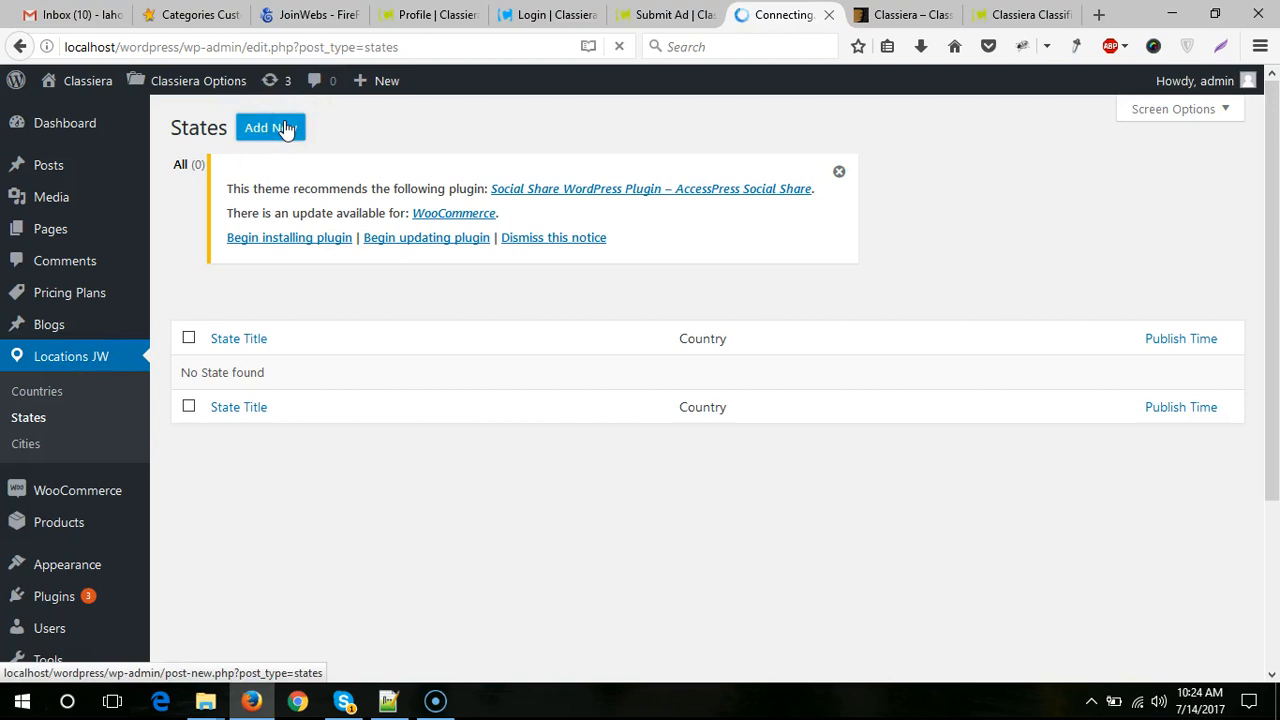
left_click(270, 128)
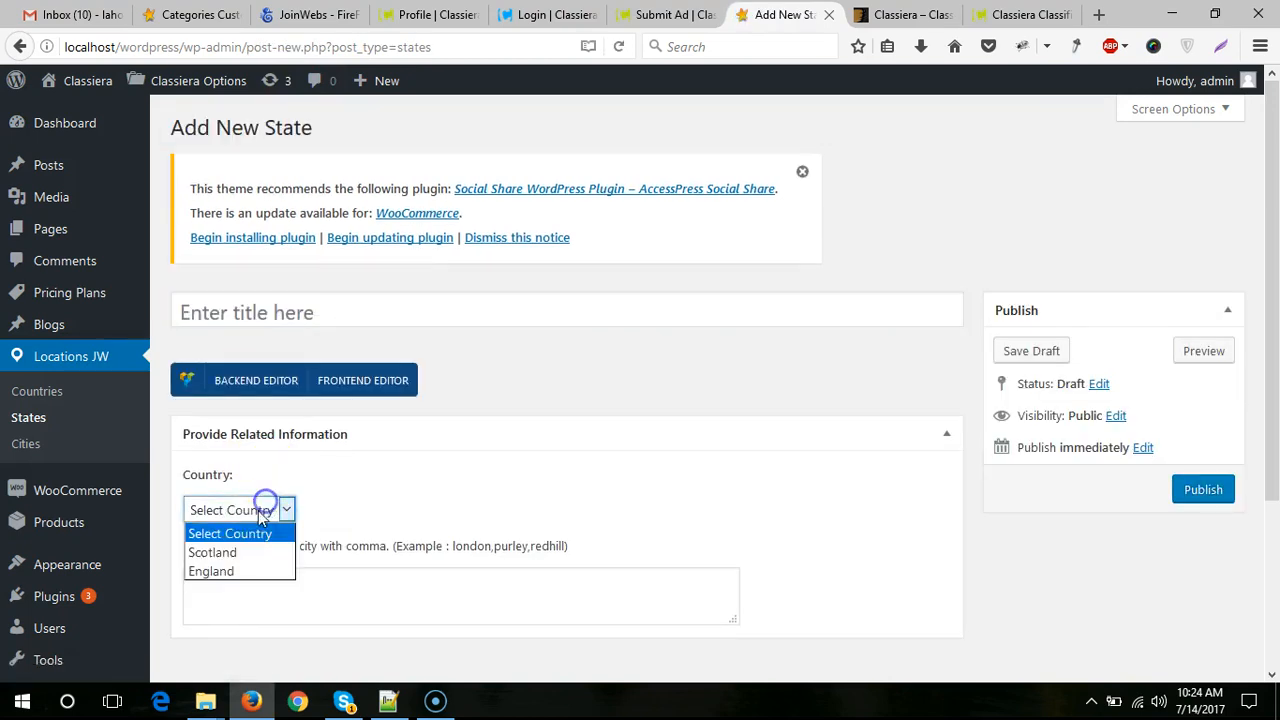
left_click(388, 700)
type("Scotland cities")
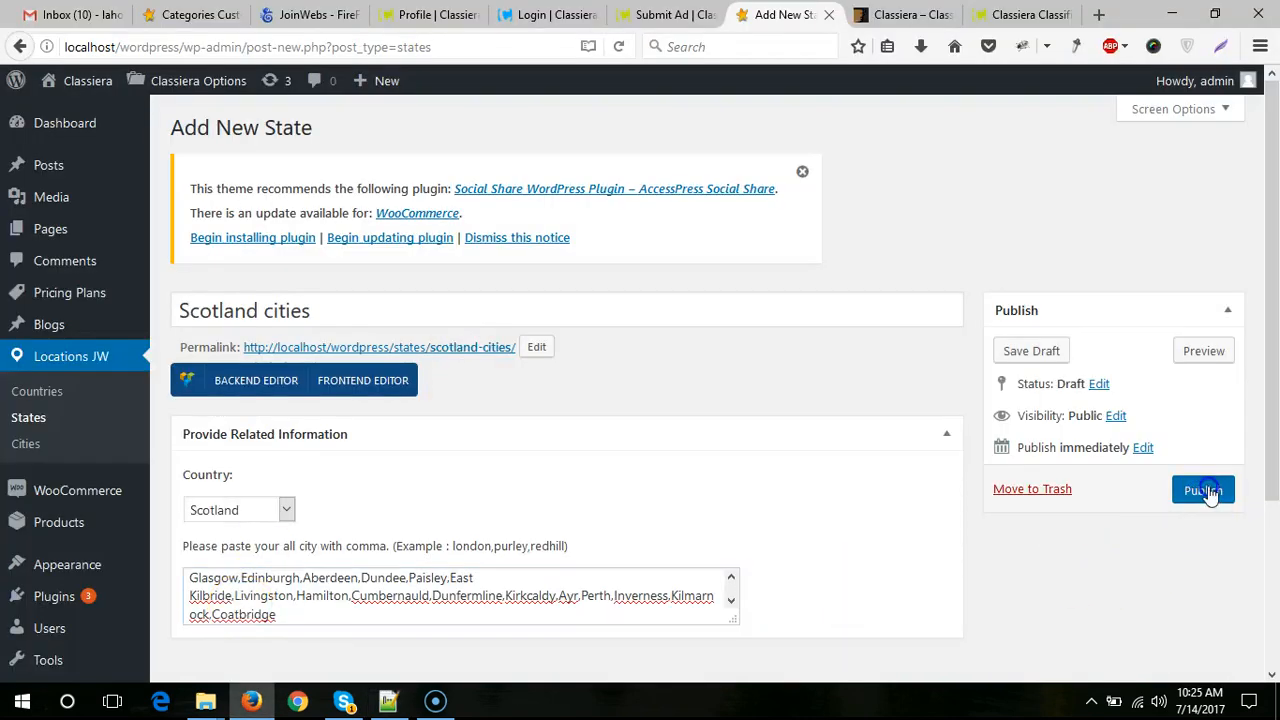
left_click(1204, 488)
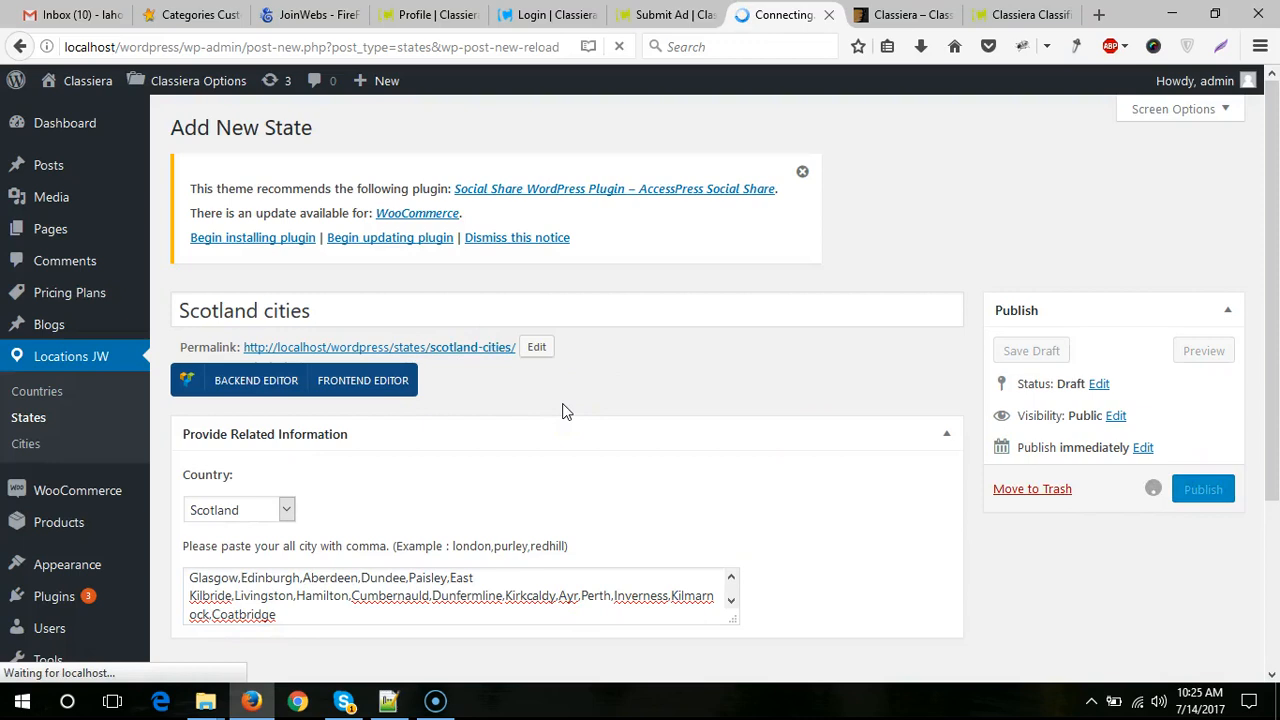
left_click(1204, 488)
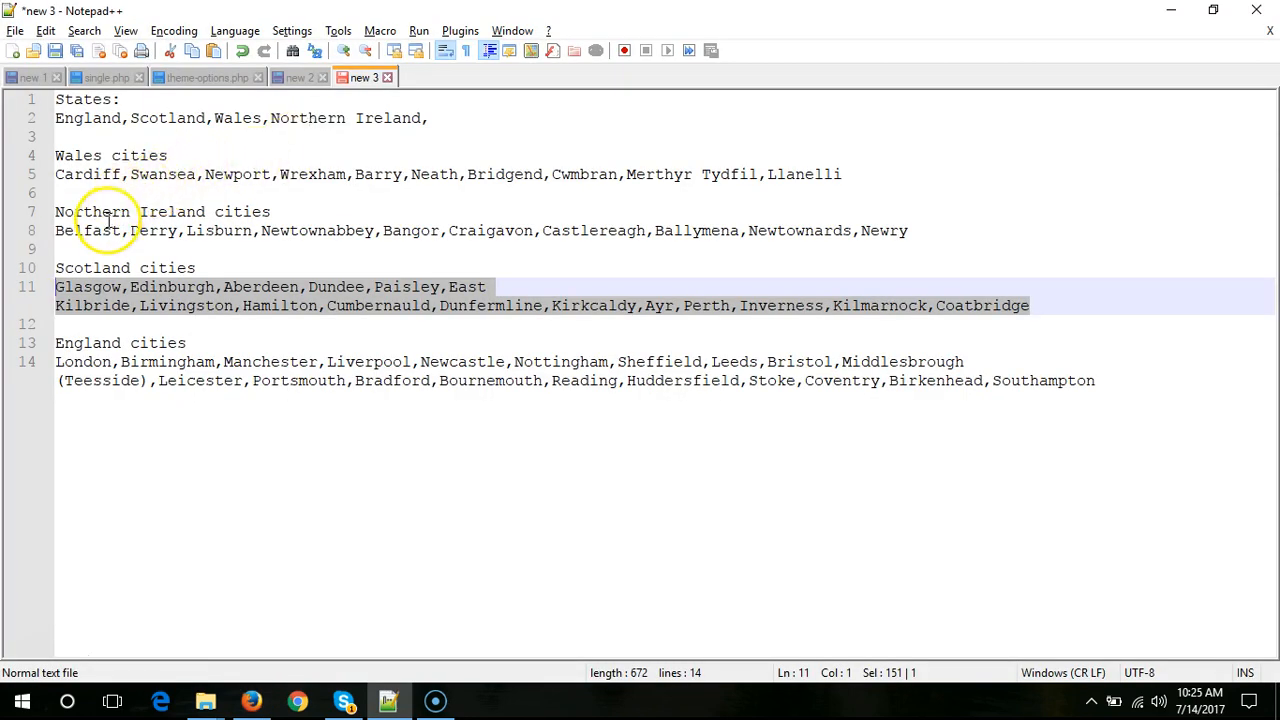
mouse_move(90, 192)
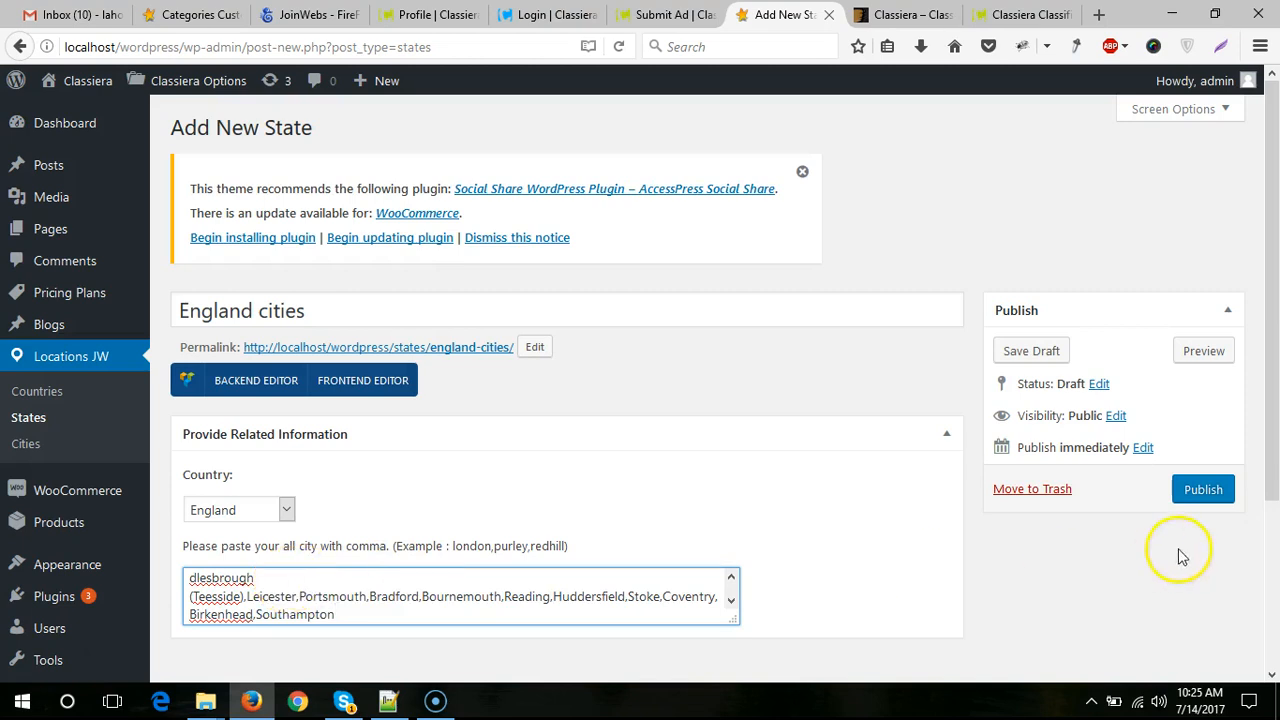
- Publish an 'England cities' state under England holding its city list
left_click(1204, 488)
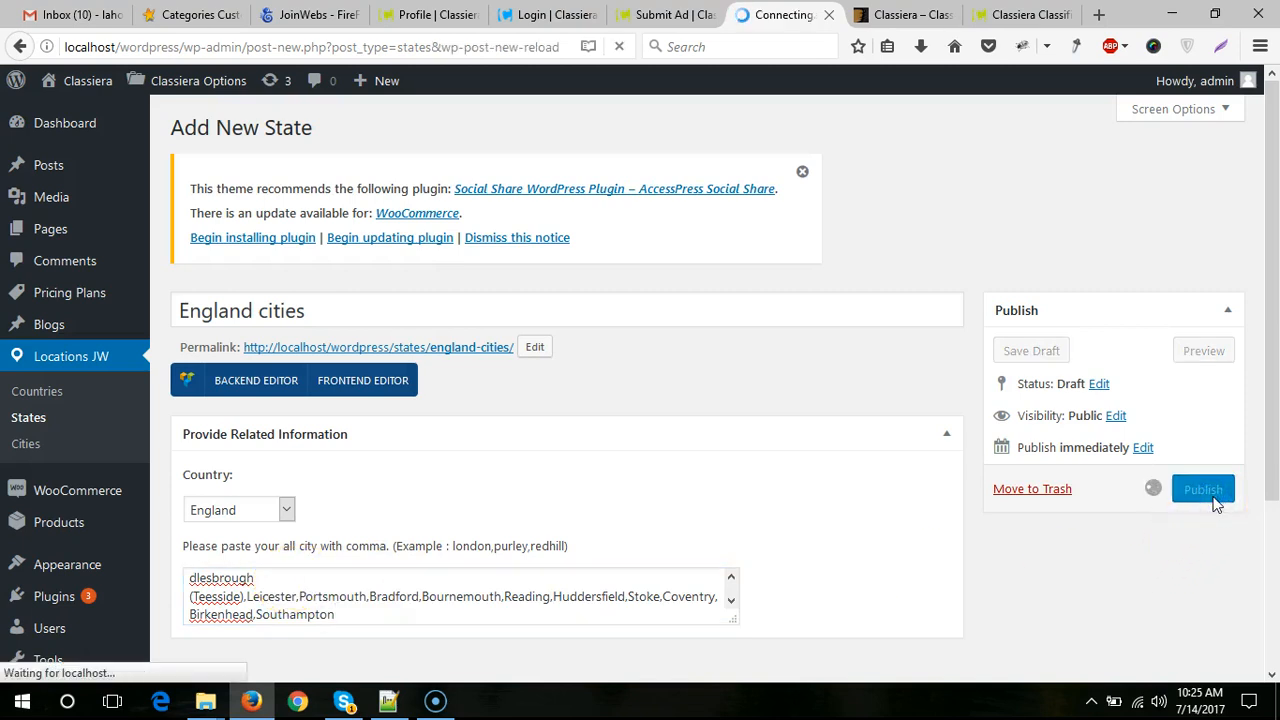
left_click(1204, 488)
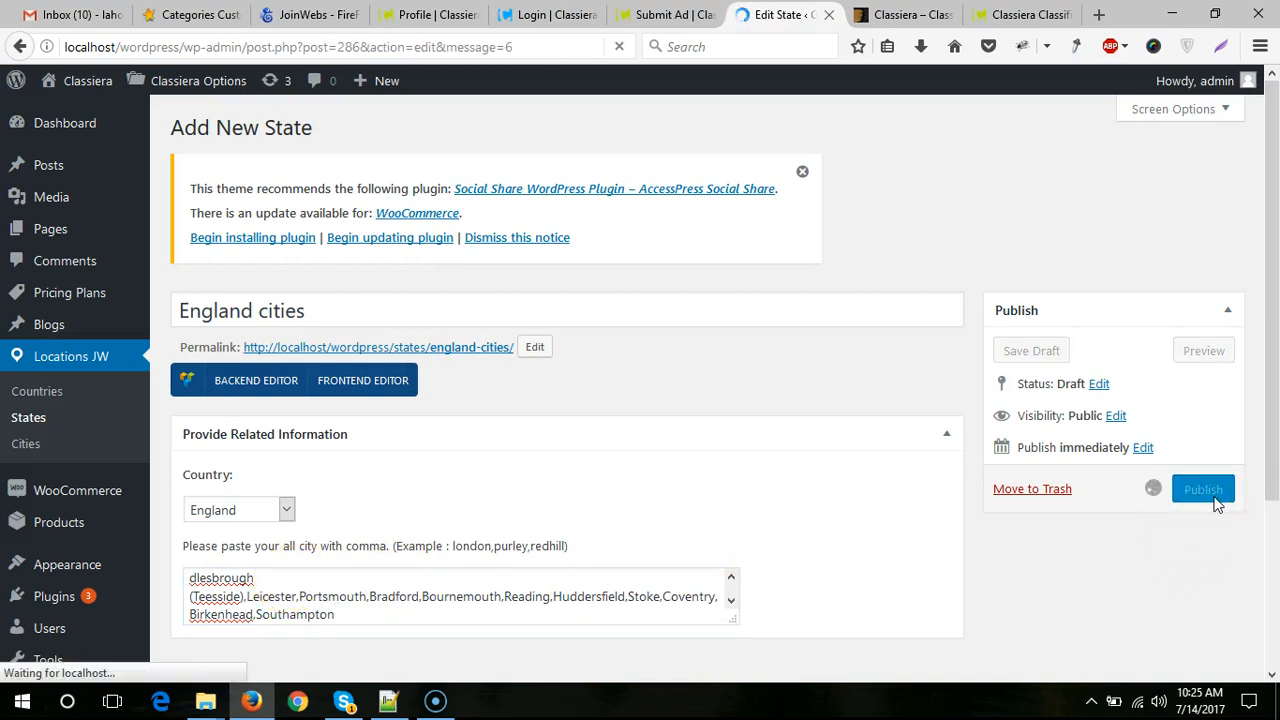
left_click(1202, 488)
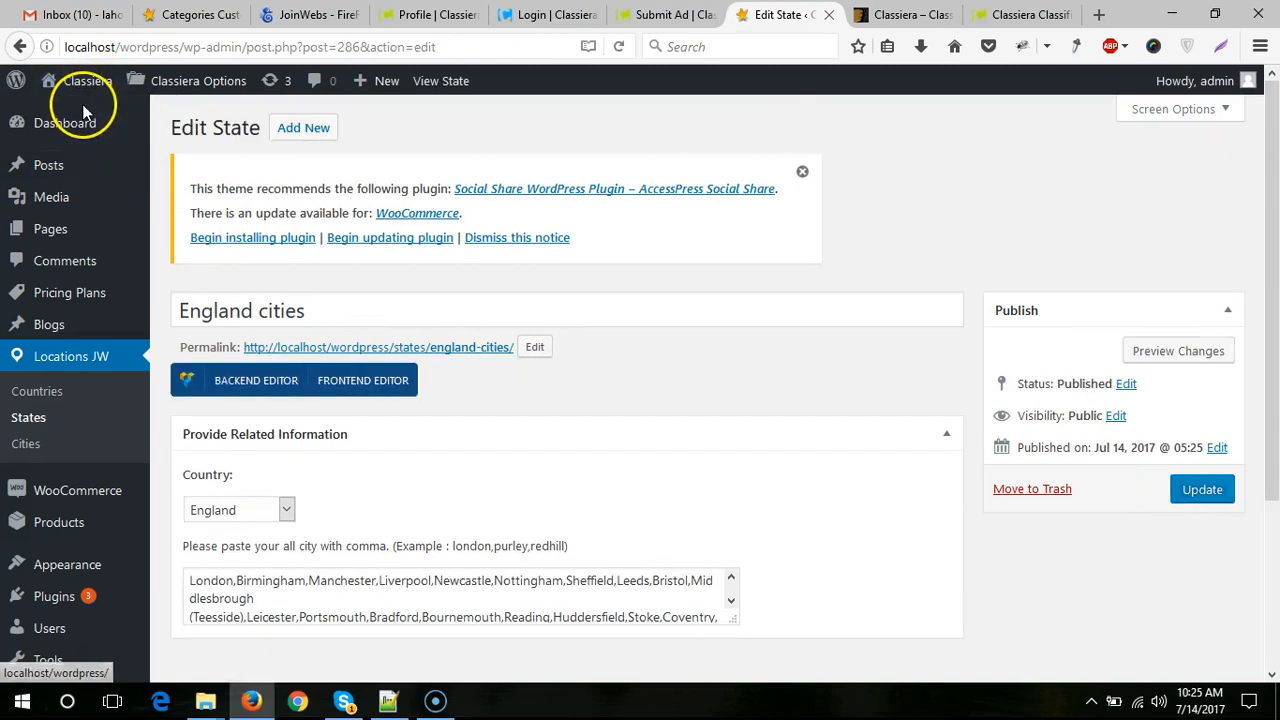
- Check the Submit Ad page offers Scotland with cities like Glasgow and Edinburgh as states
left_click(810, 14)
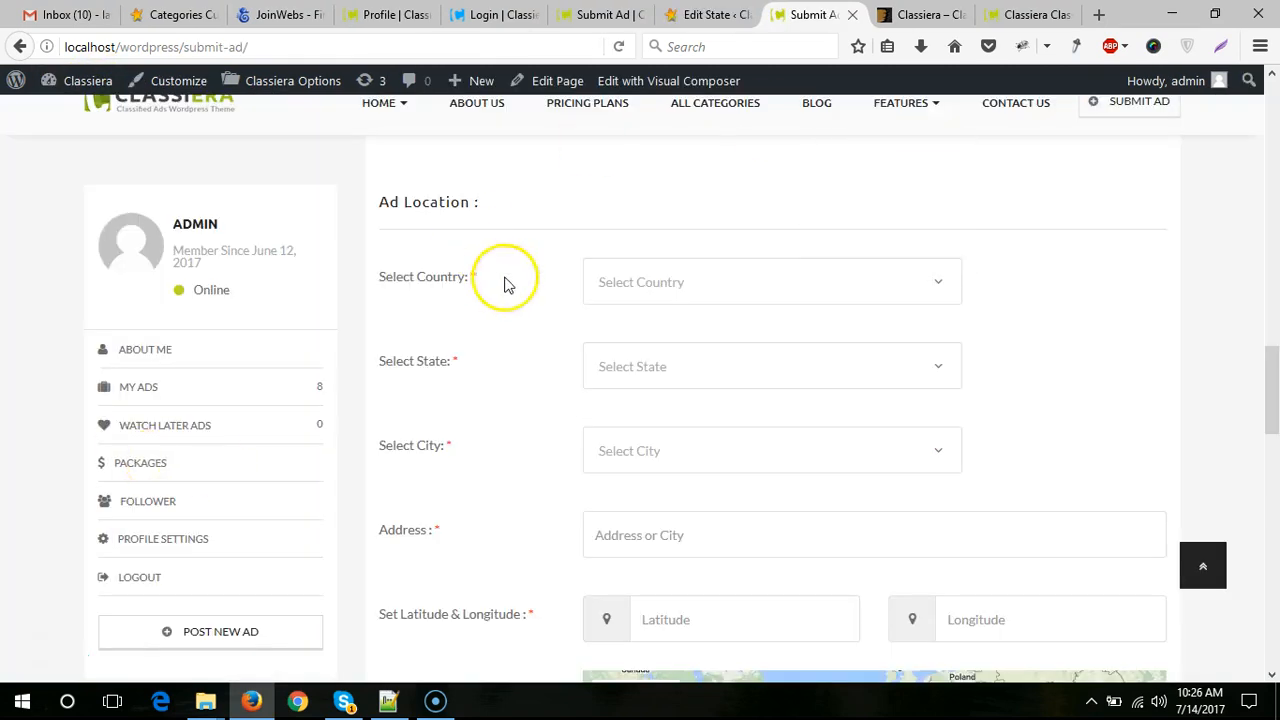
mouse_move(804, 280)
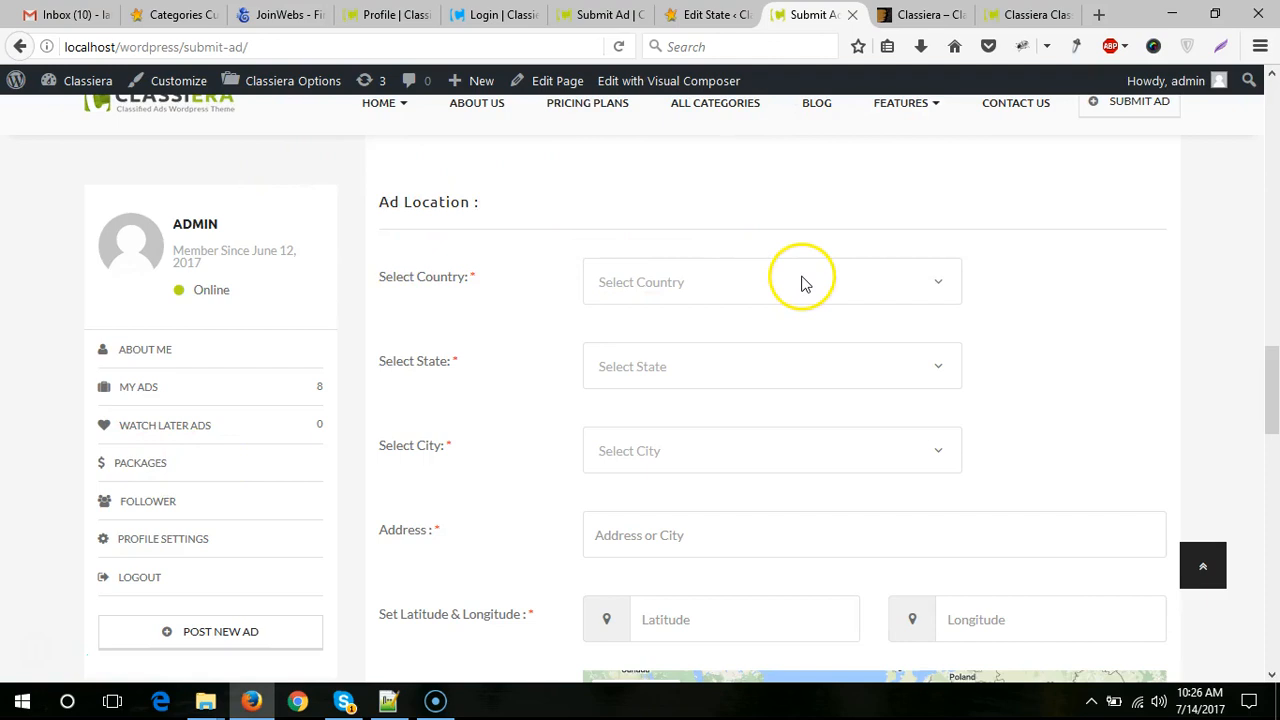
left_click(772, 280)
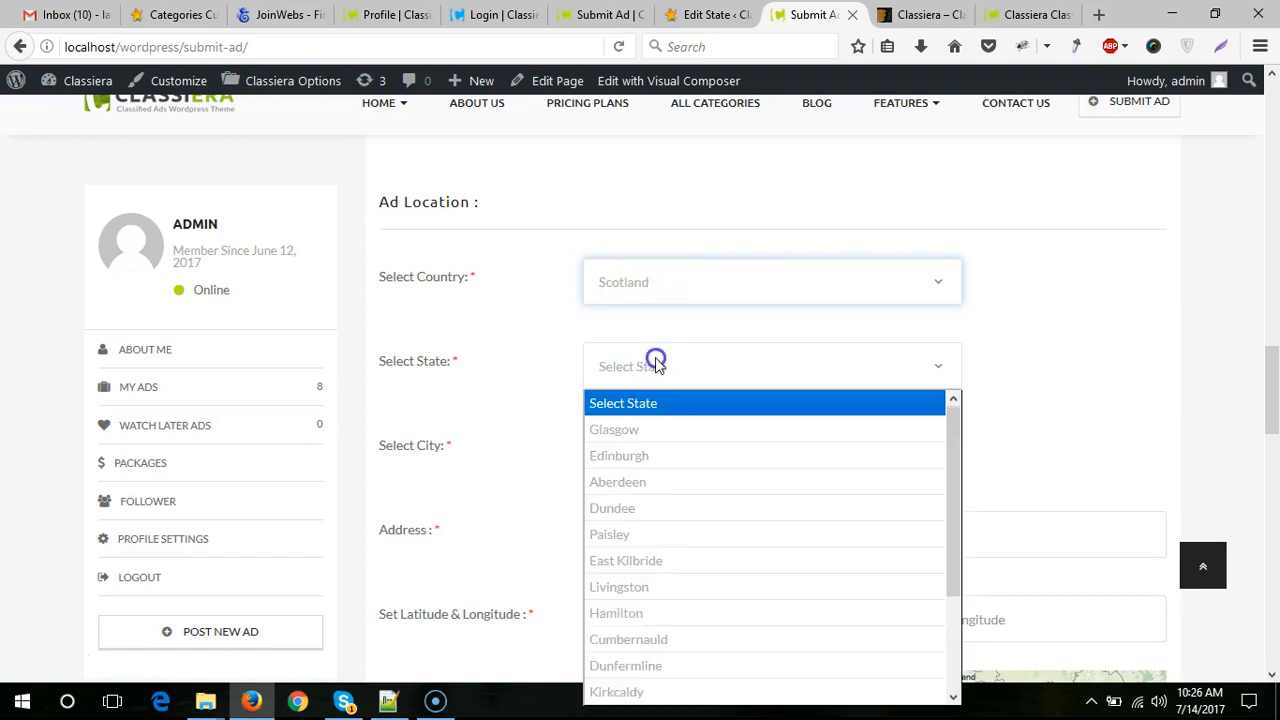
scroll("down", 3)
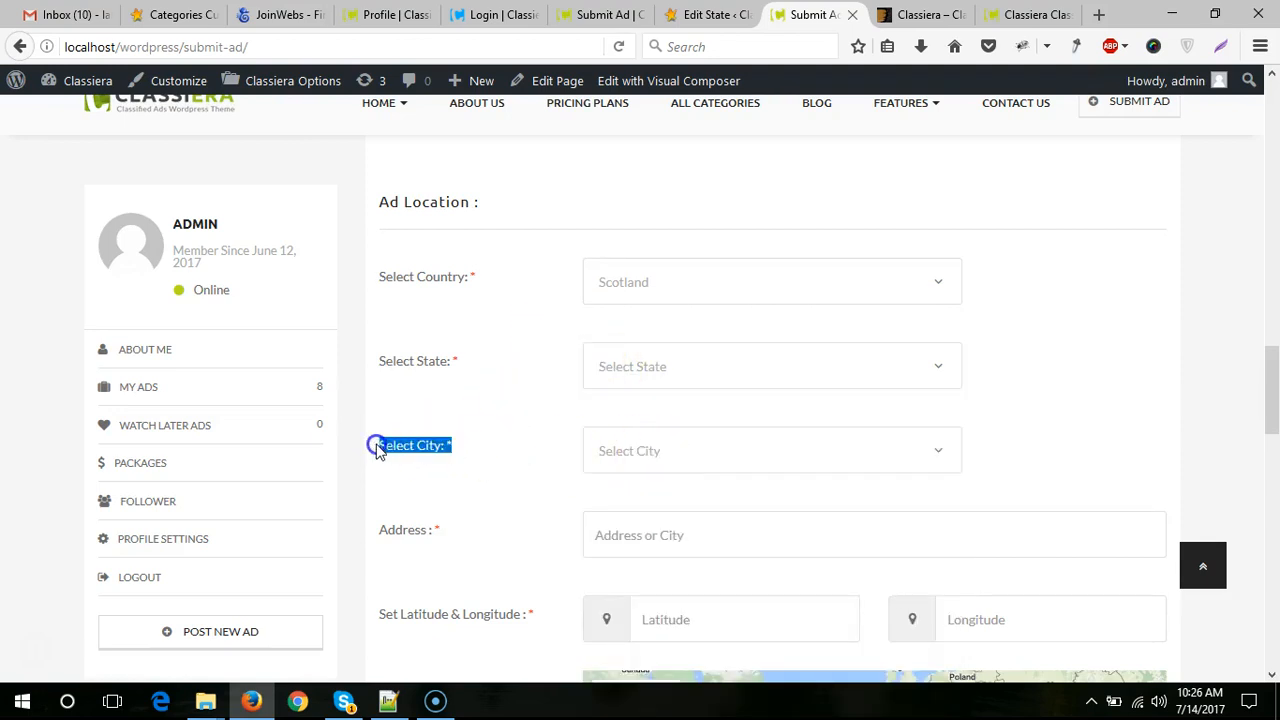
left_click(704, 14)
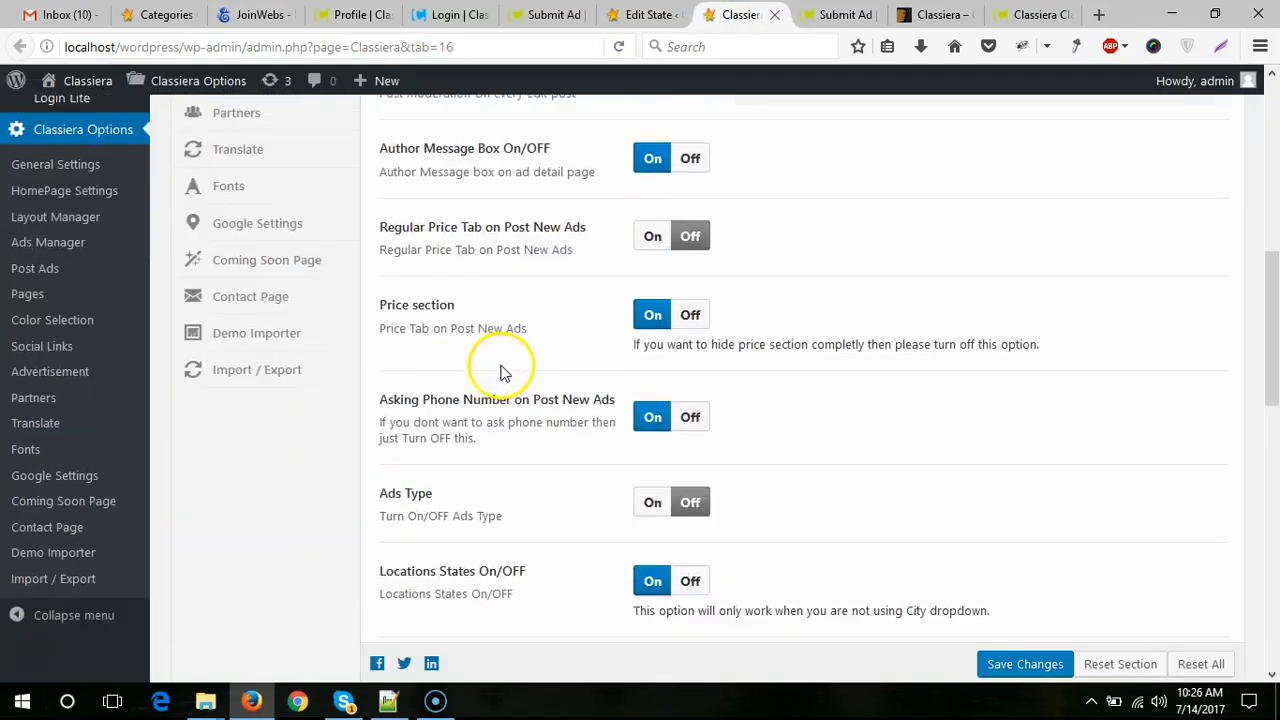
- Set Locations City On/OFF to Off in Classiera Options > Post Ads and save
scroll("down", 3)
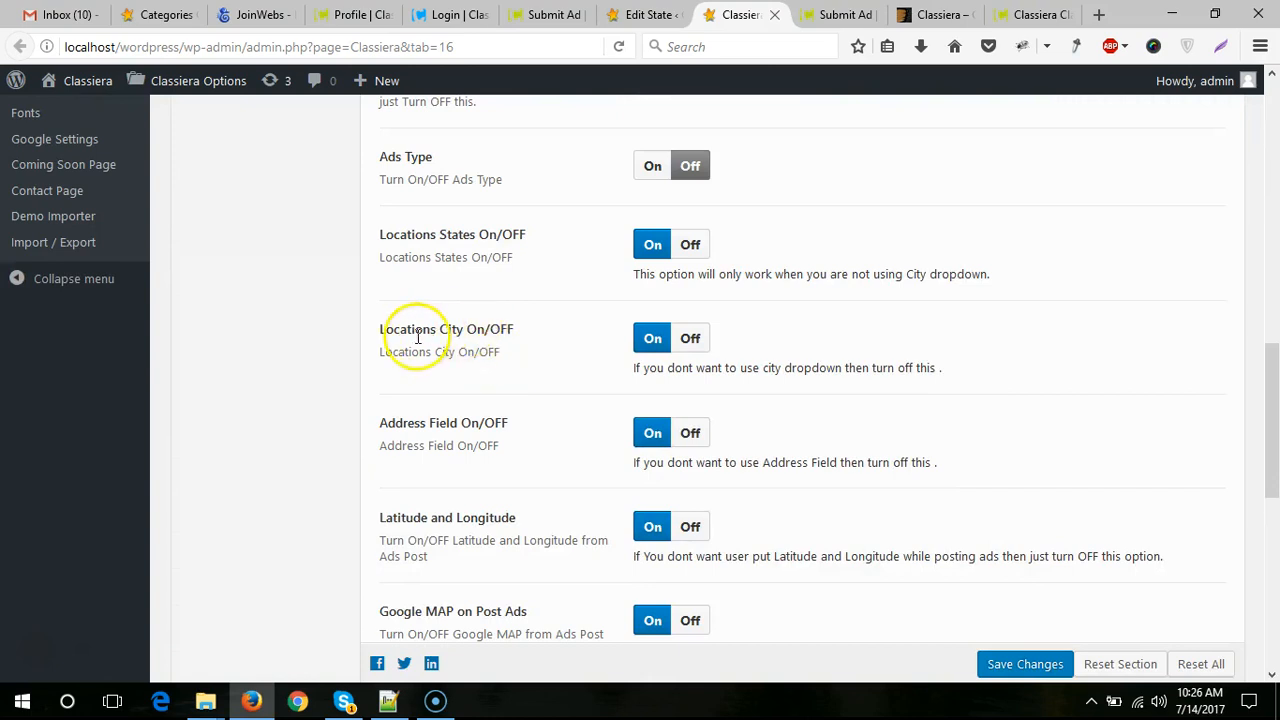
left_click(690, 336)
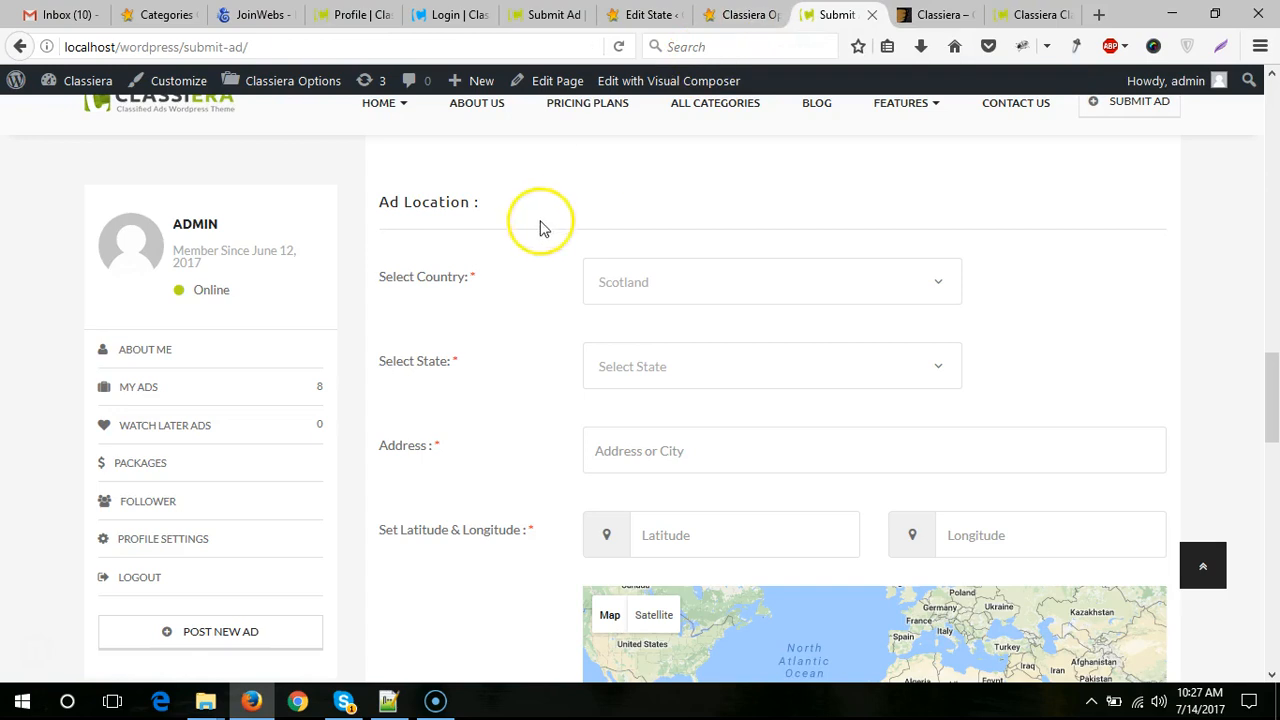
left_click(770, 280)
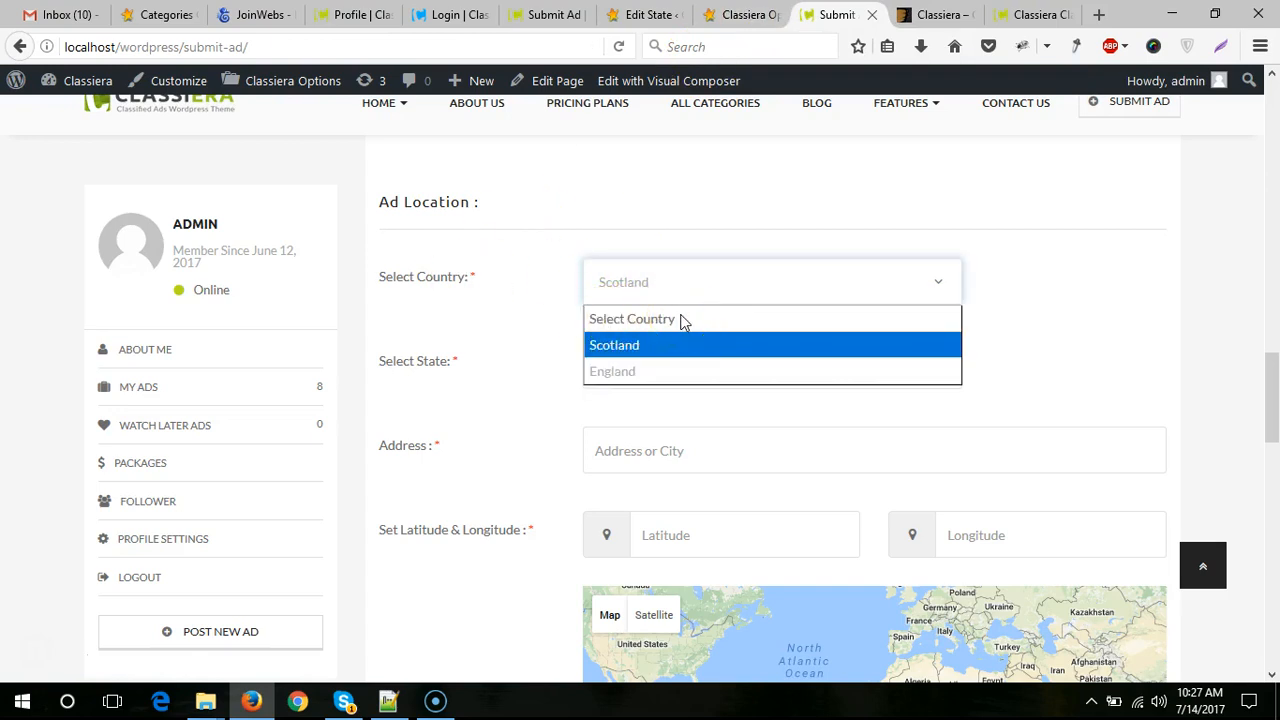
left_click(614, 344)
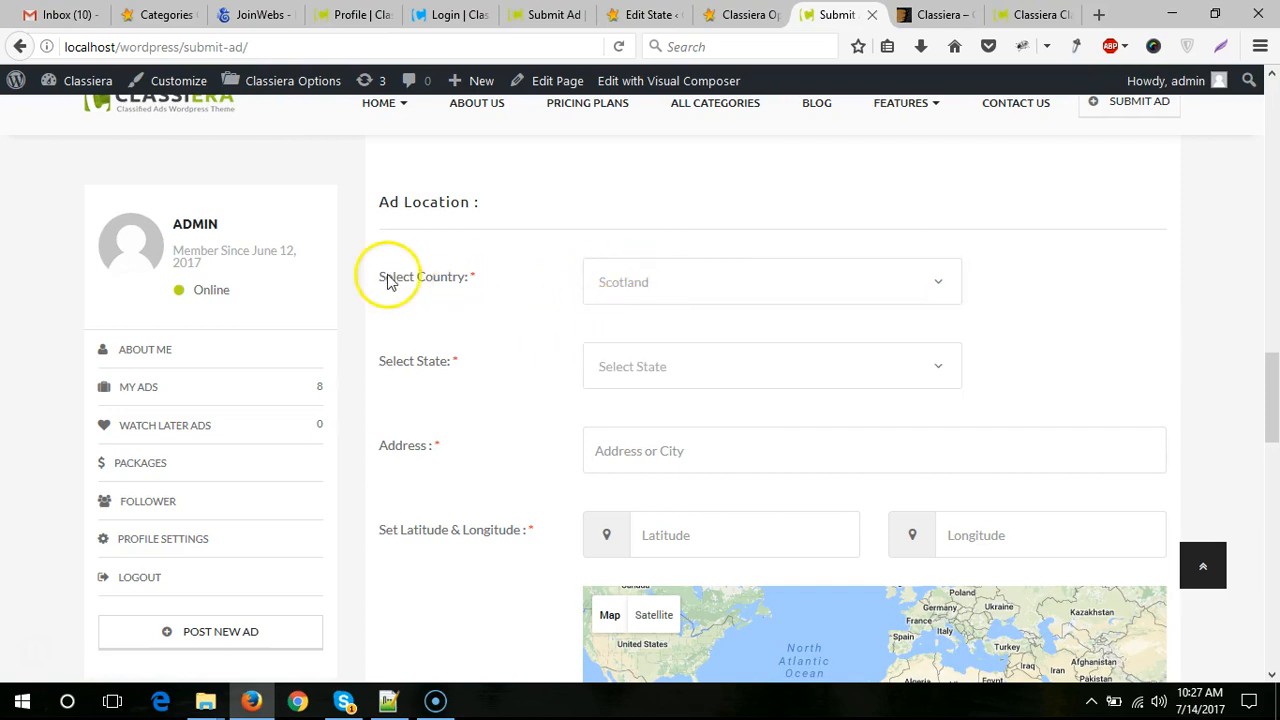
mouse_move(964, 280)
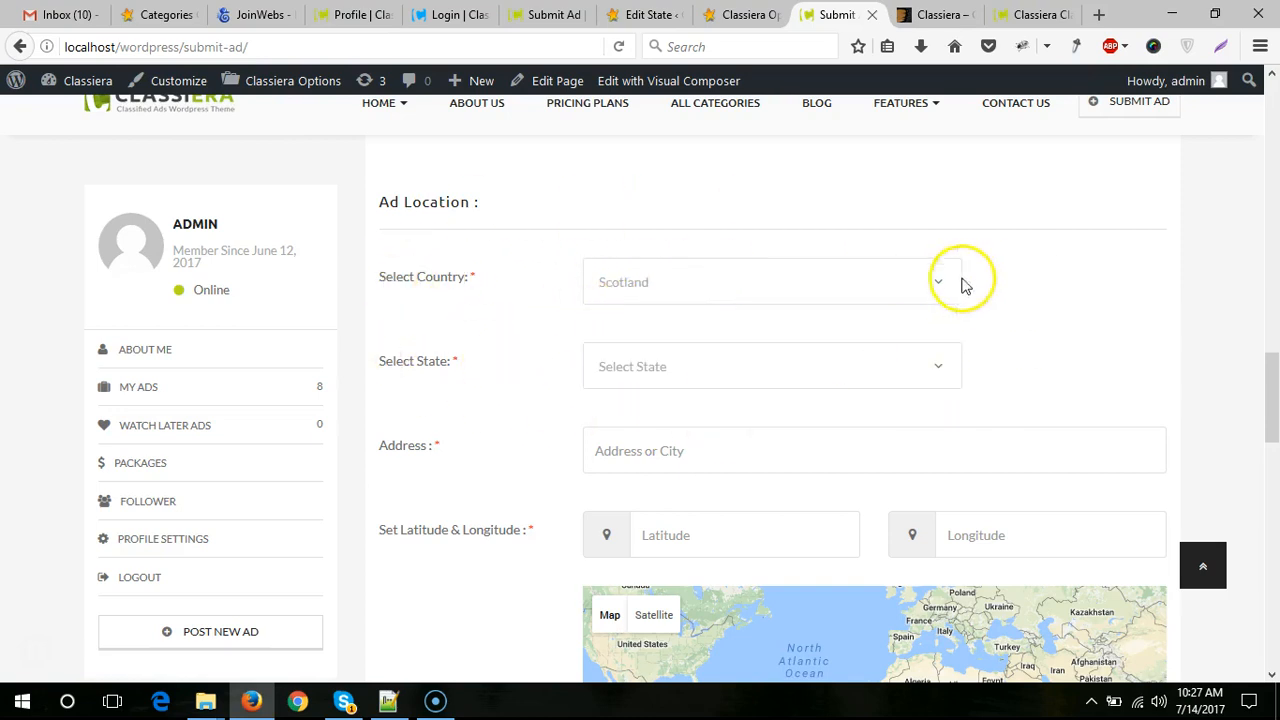
mouse_move(556, 336)
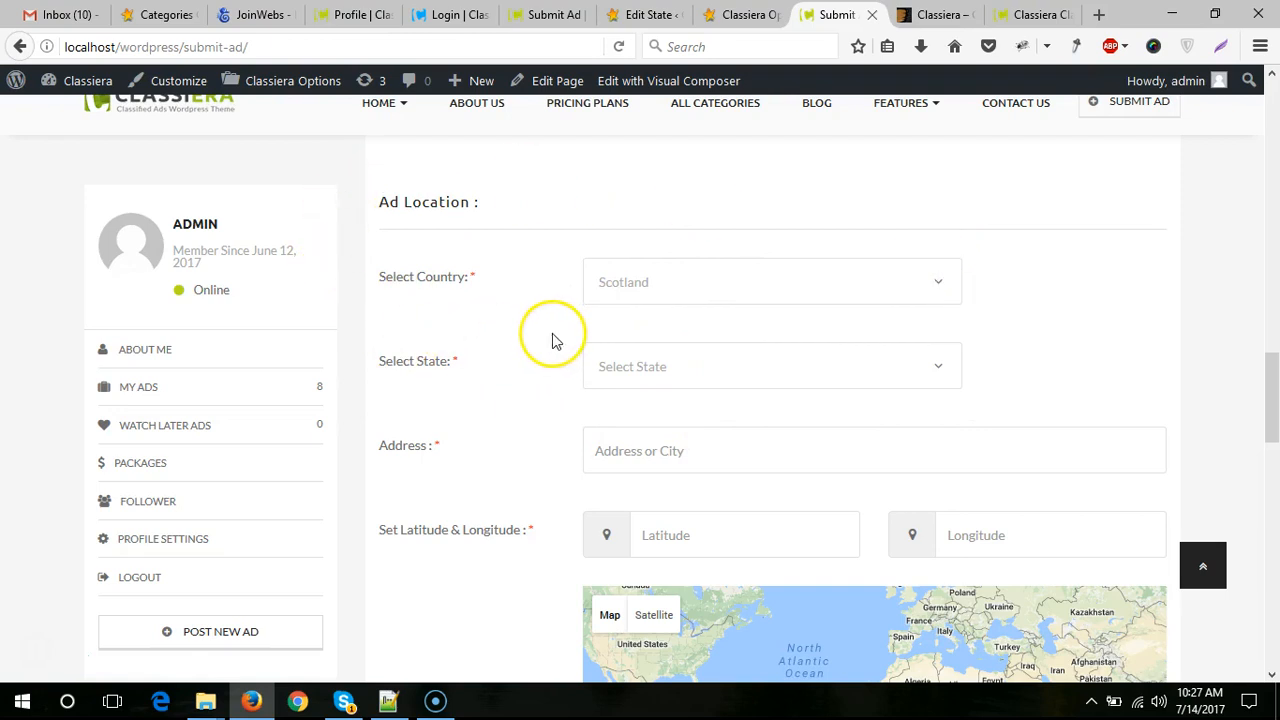